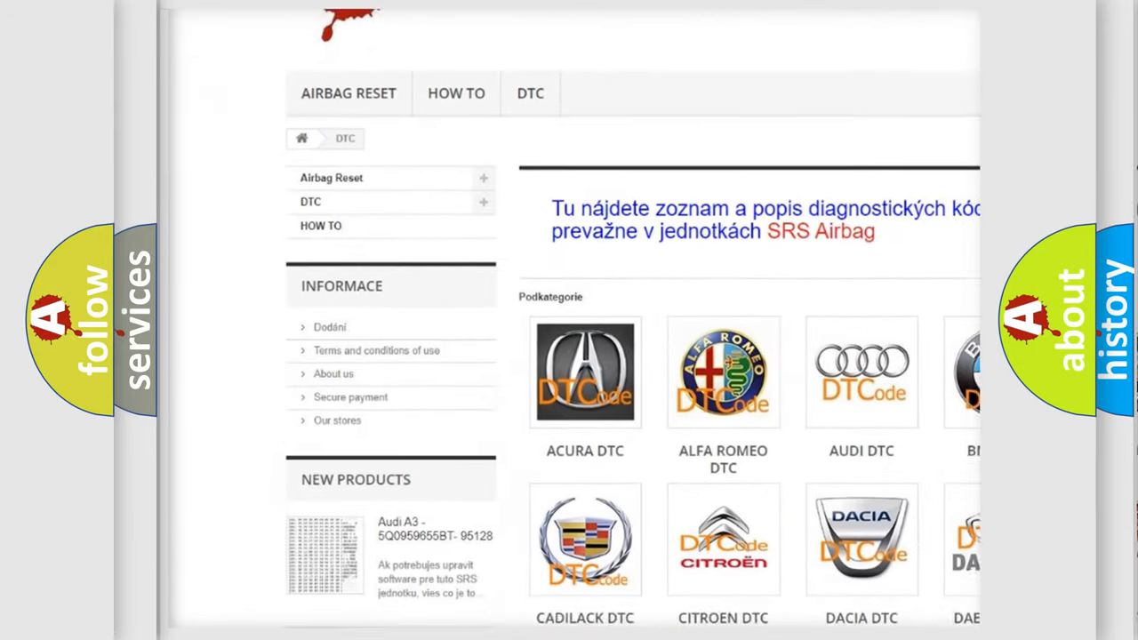
scroll("down", 3)
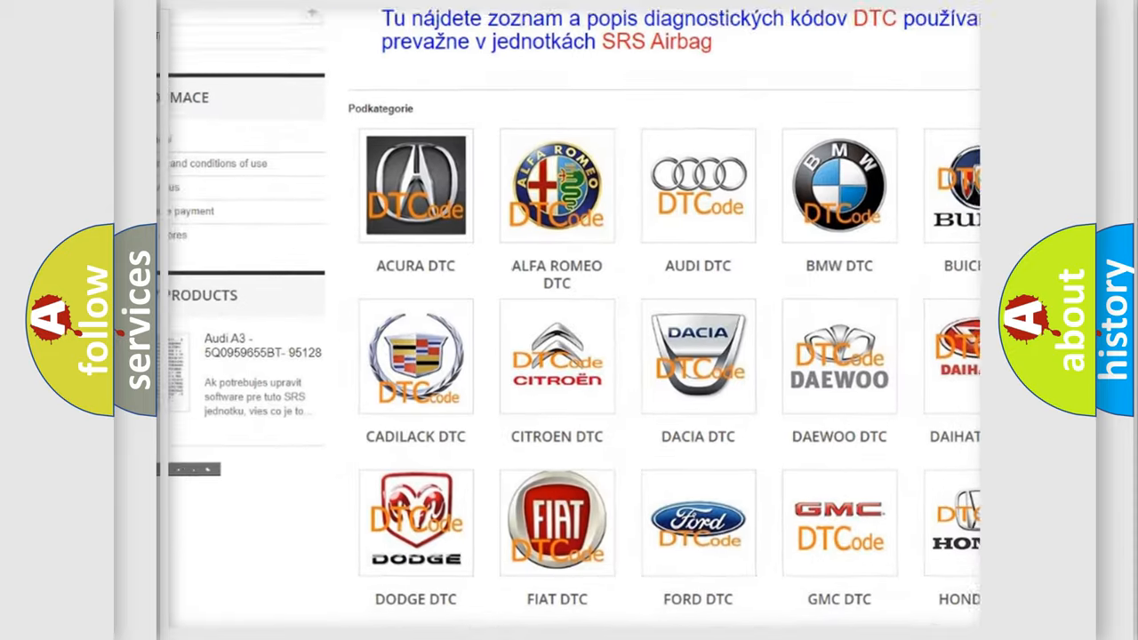
scroll("down", 3)
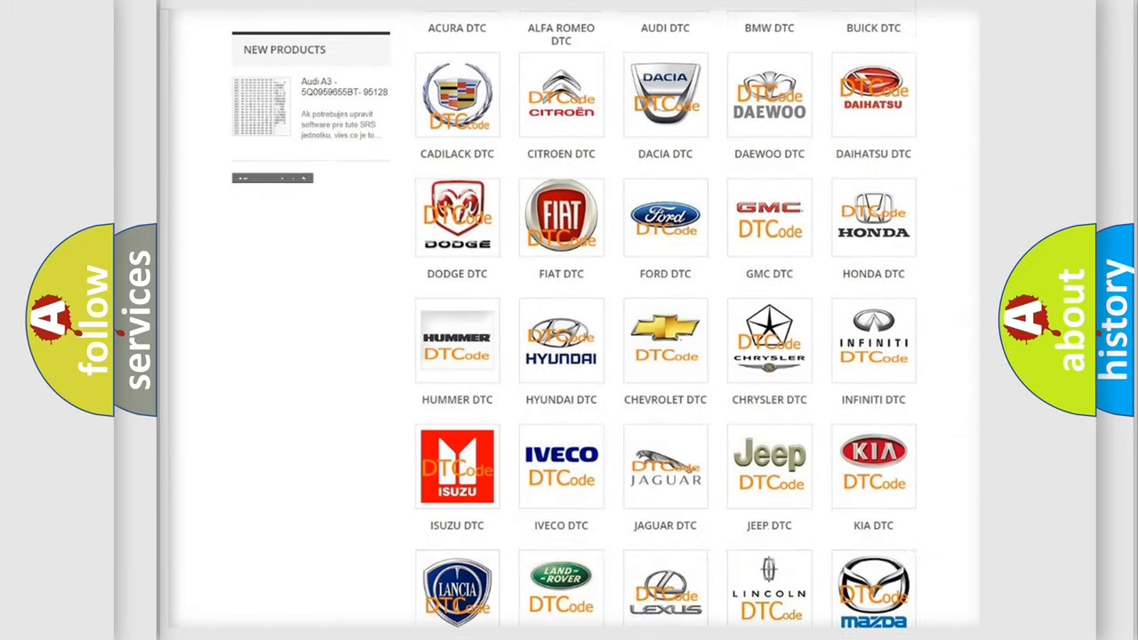
scroll("down", 3)
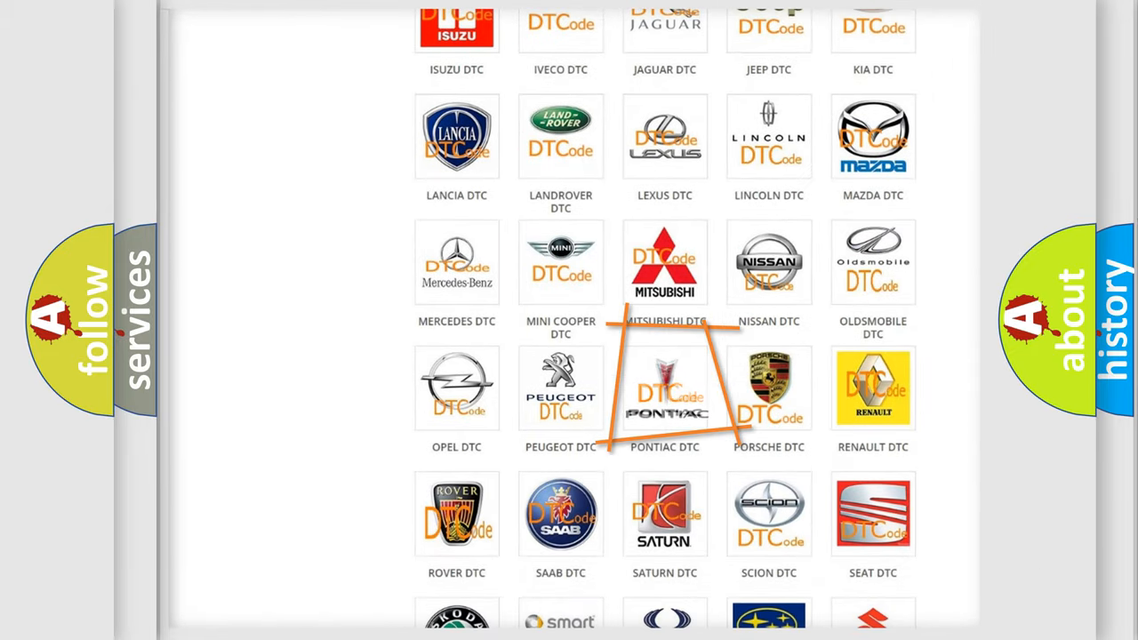